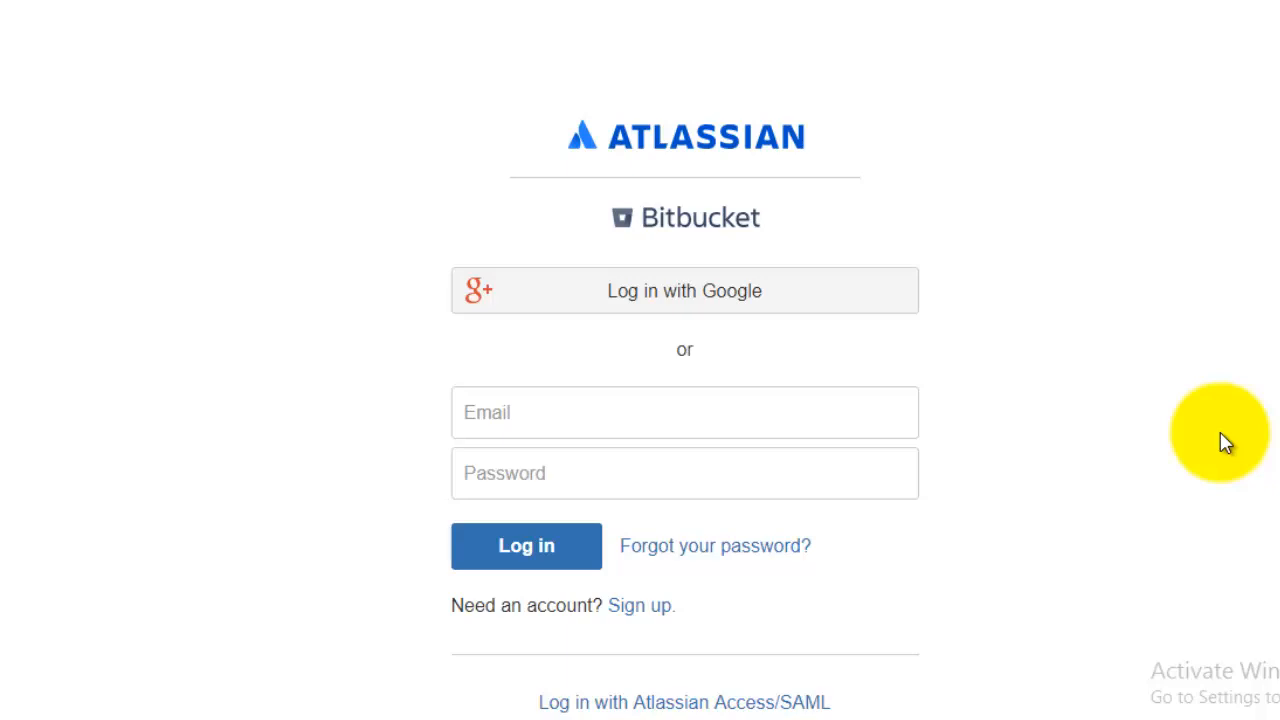
# - Enter the saved account email and the password on the Bitbucket login page
pyautogui.click(632, 412)
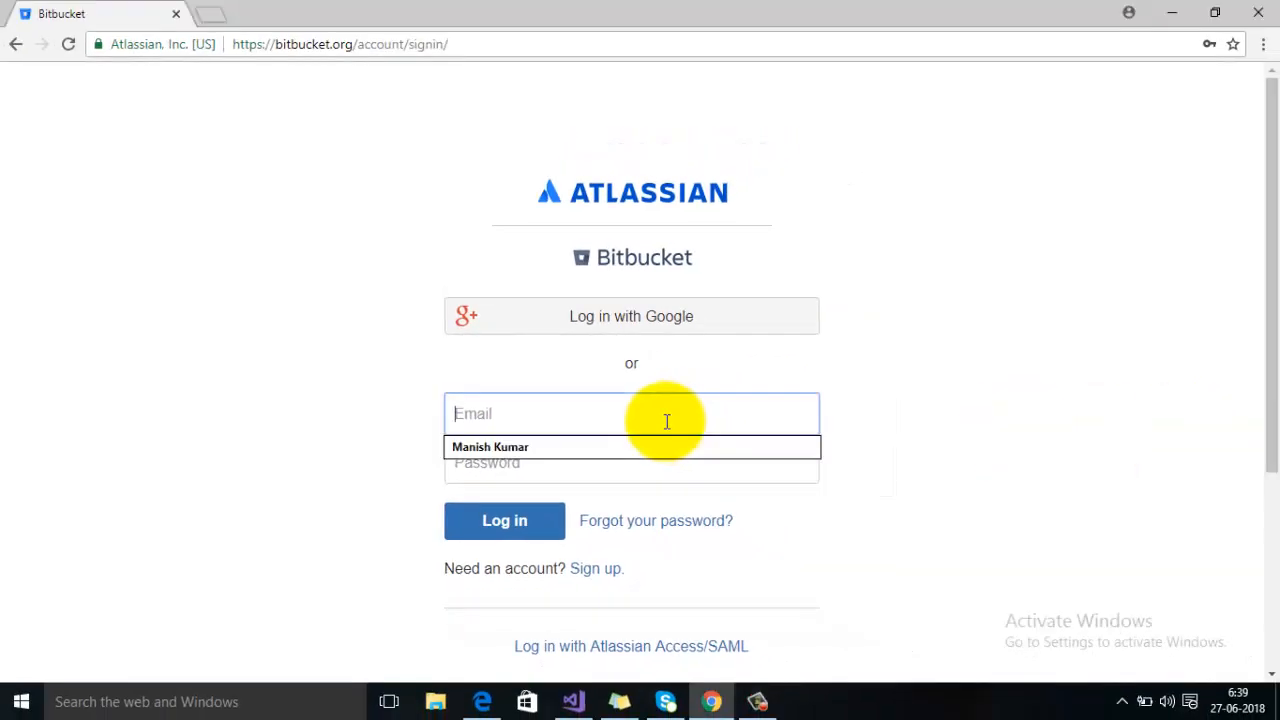
pyautogui.write('te')
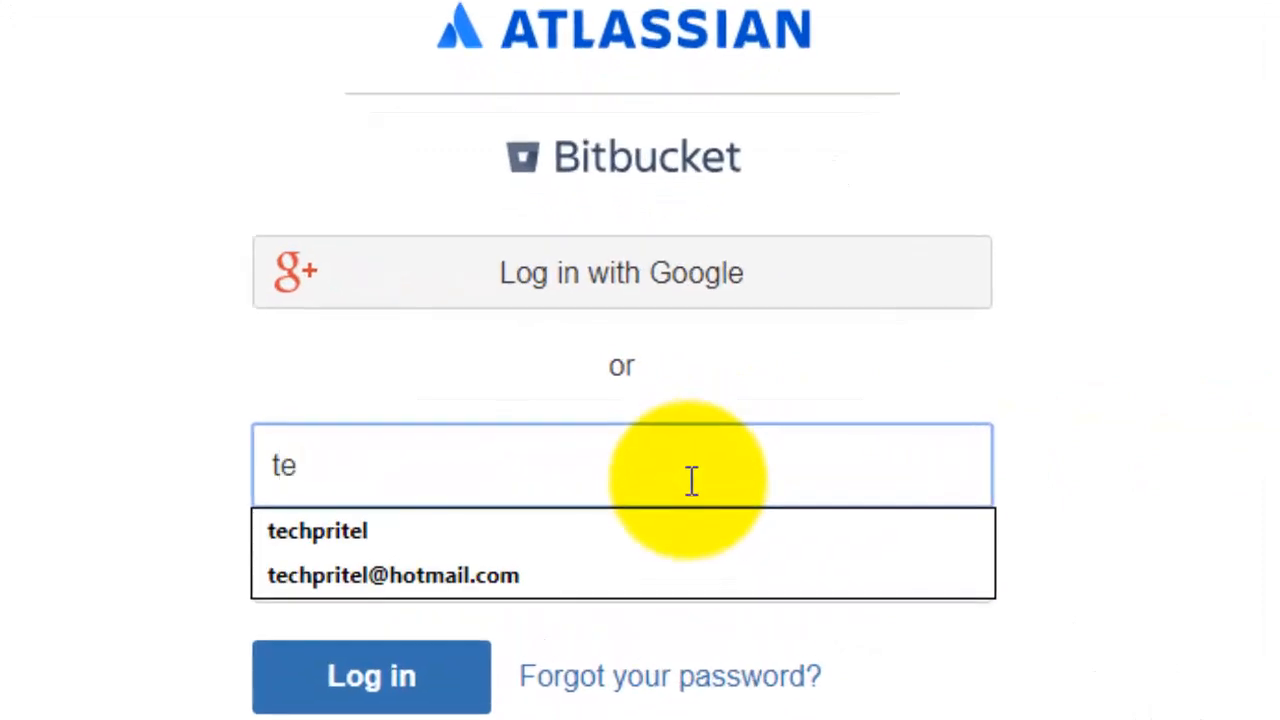
pyautogui.click(392, 576)
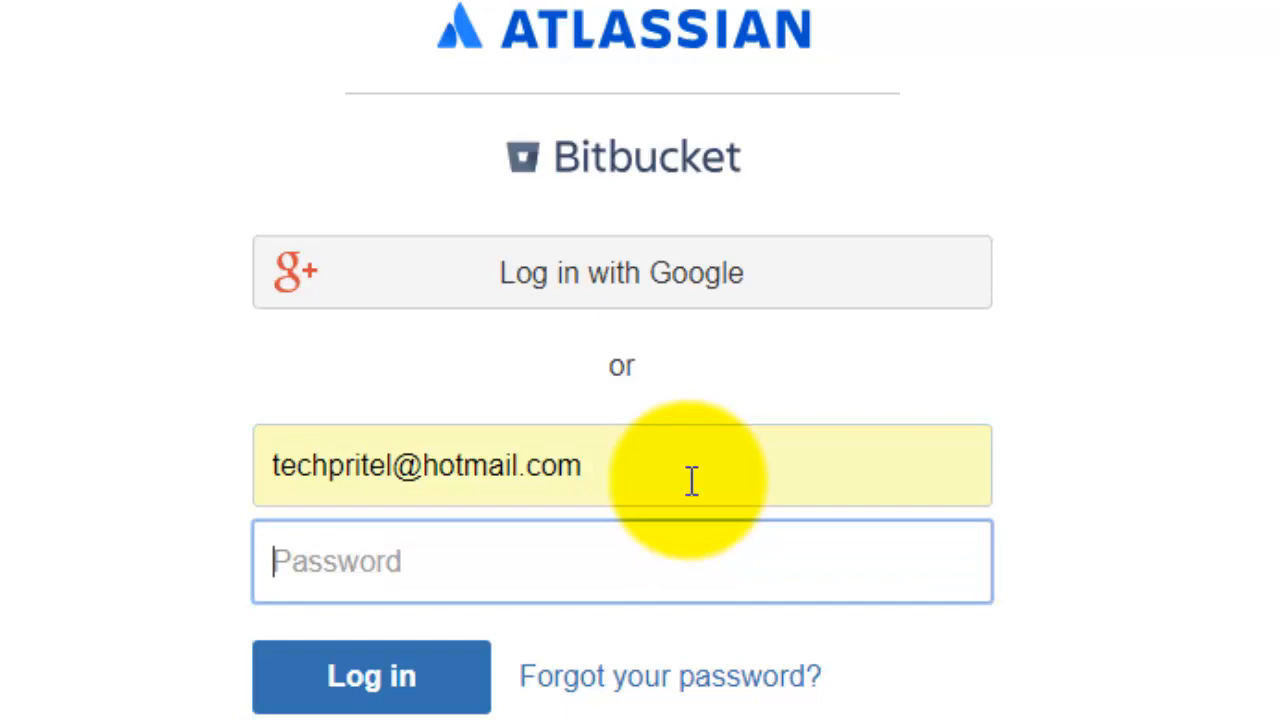
pyautogui.write('•••••')
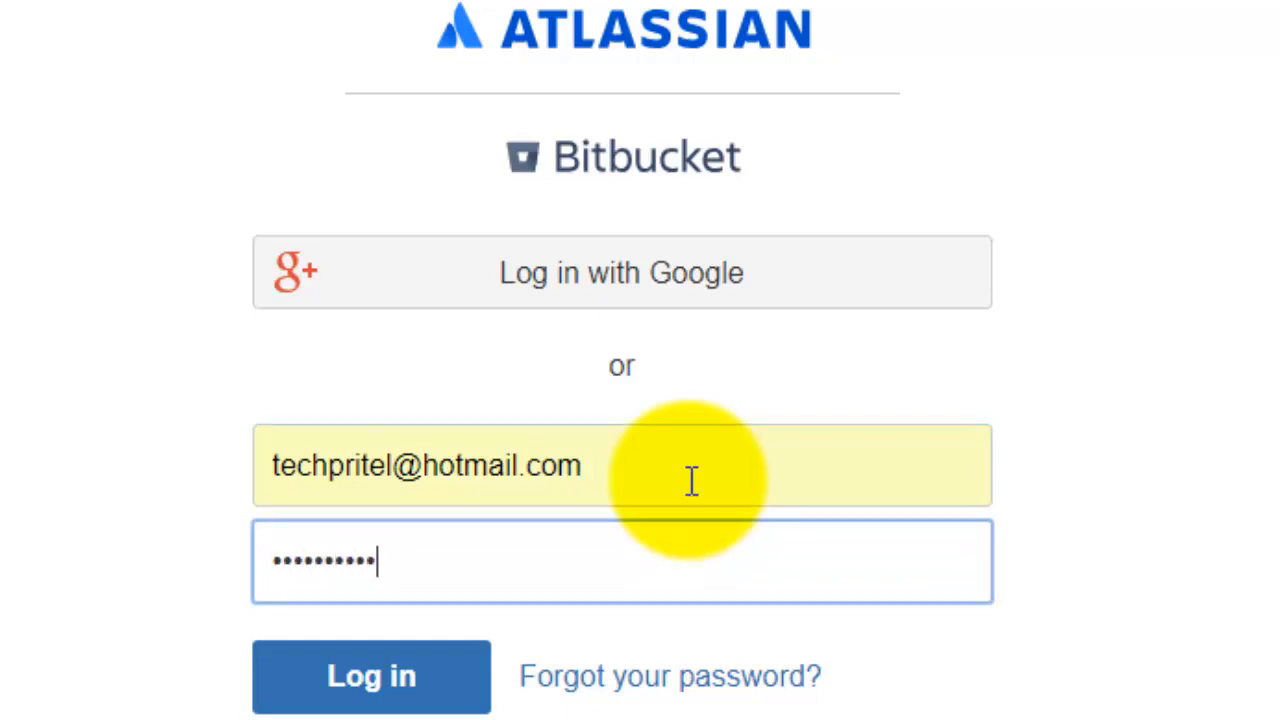
pyautogui.write('•')
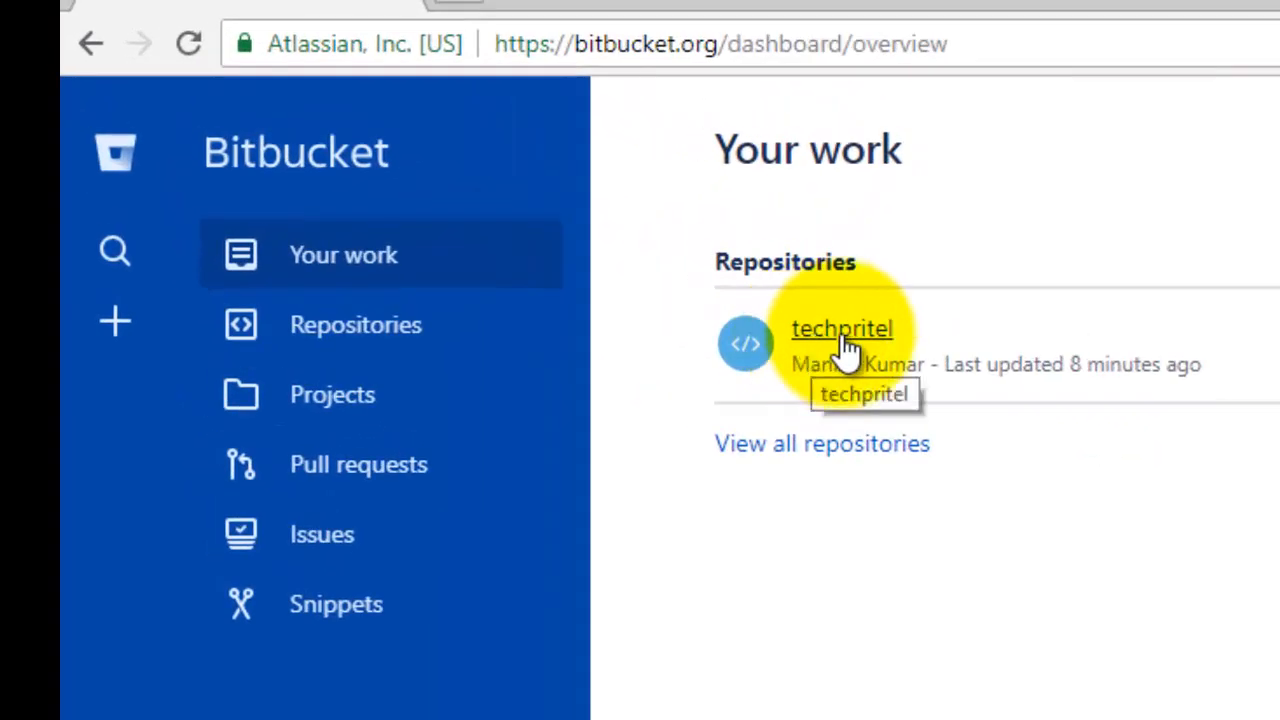
# - Open the repository from the Your work dashboard to reach its overview page
pyautogui.click(842, 328)
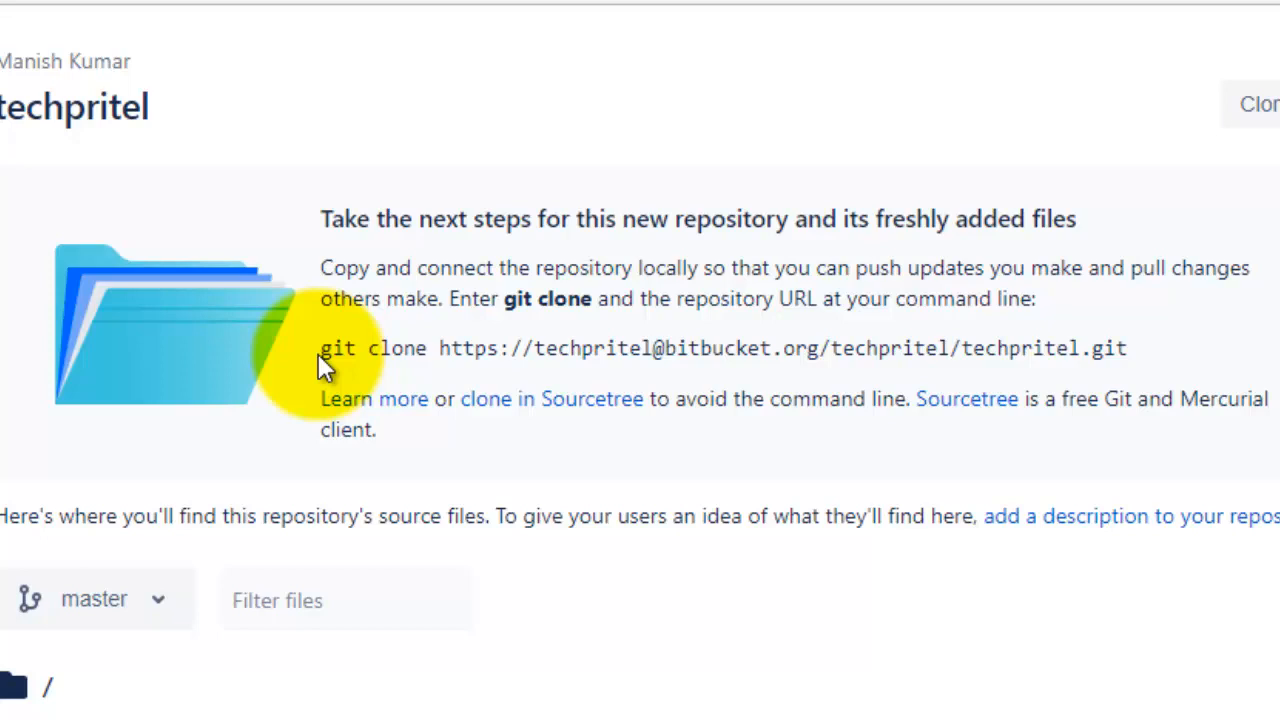
pyautogui.moveTo(464, 370)
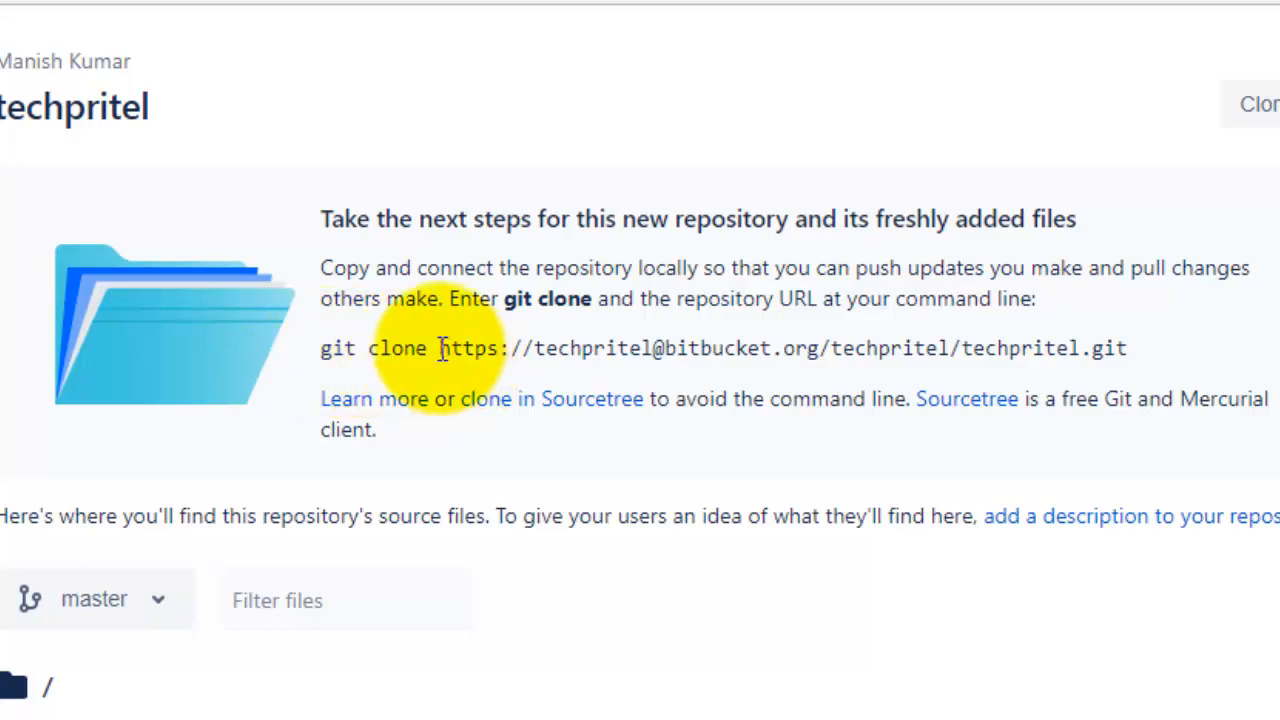
# - Select and copy the repository's HTTPS clone URL shown after 'git clone'
pyautogui.moveTo(438, 348); pyautogui.dragTo(878, 348)
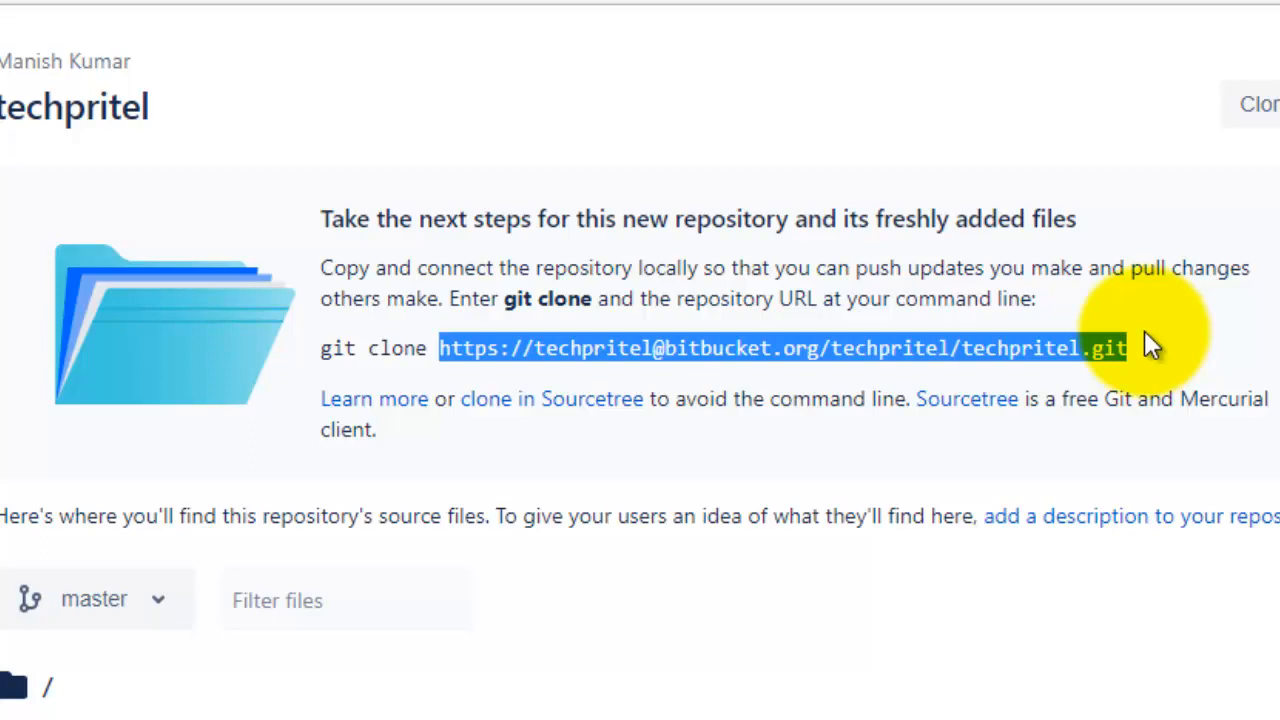
pyautogui.scroll(-3)
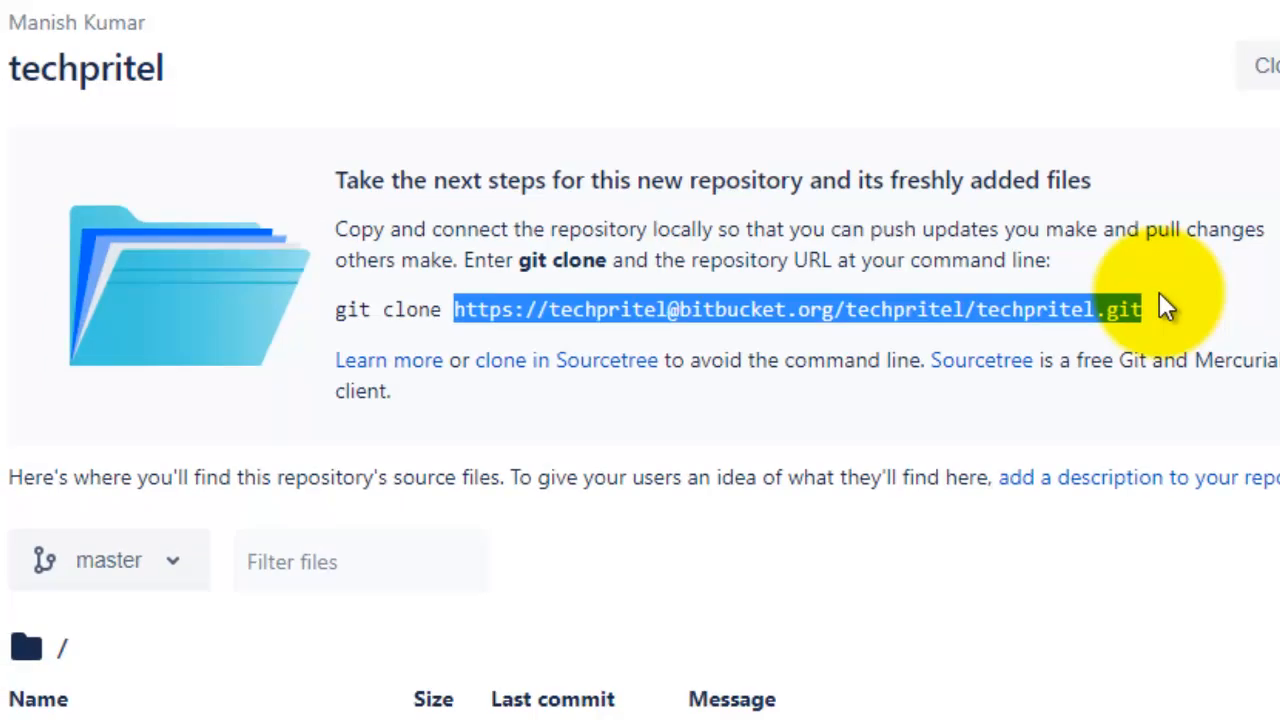
pyautogui.scroll(-3)
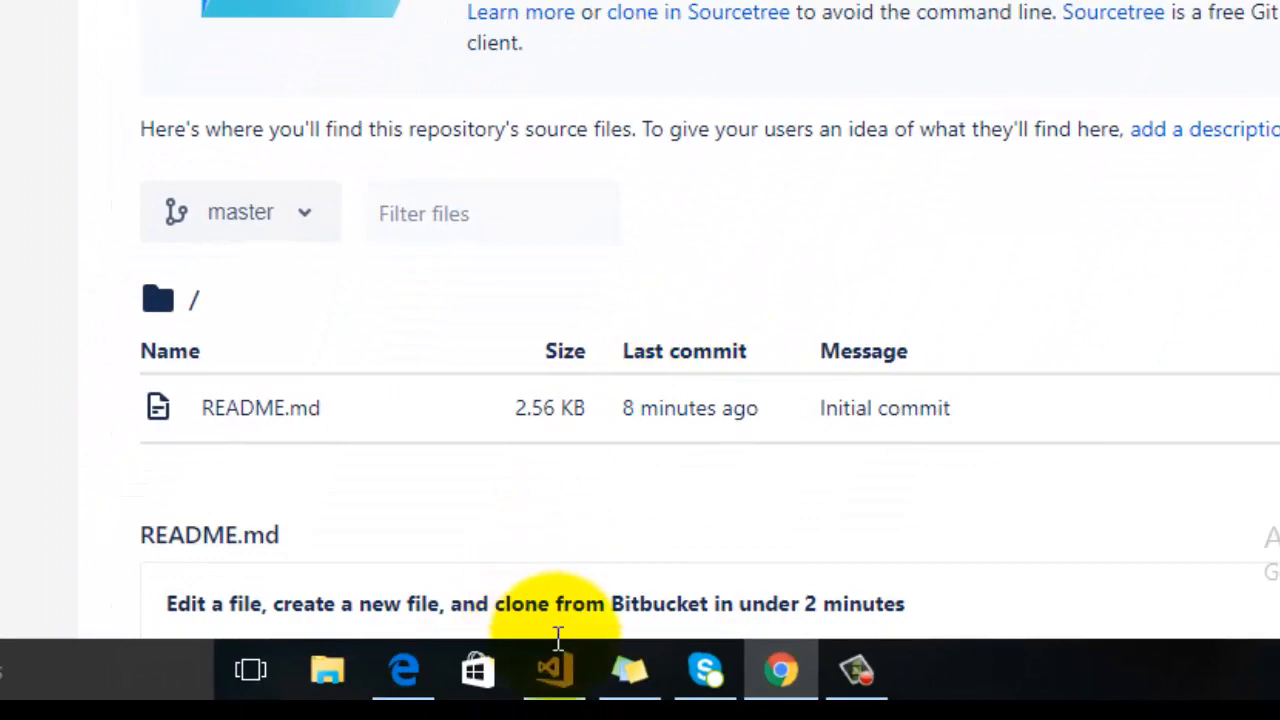
# - Paste the Bitbucket clone URL into Team Explorer's Local Git Repositories clone form
pyautogui.click(548, 670)
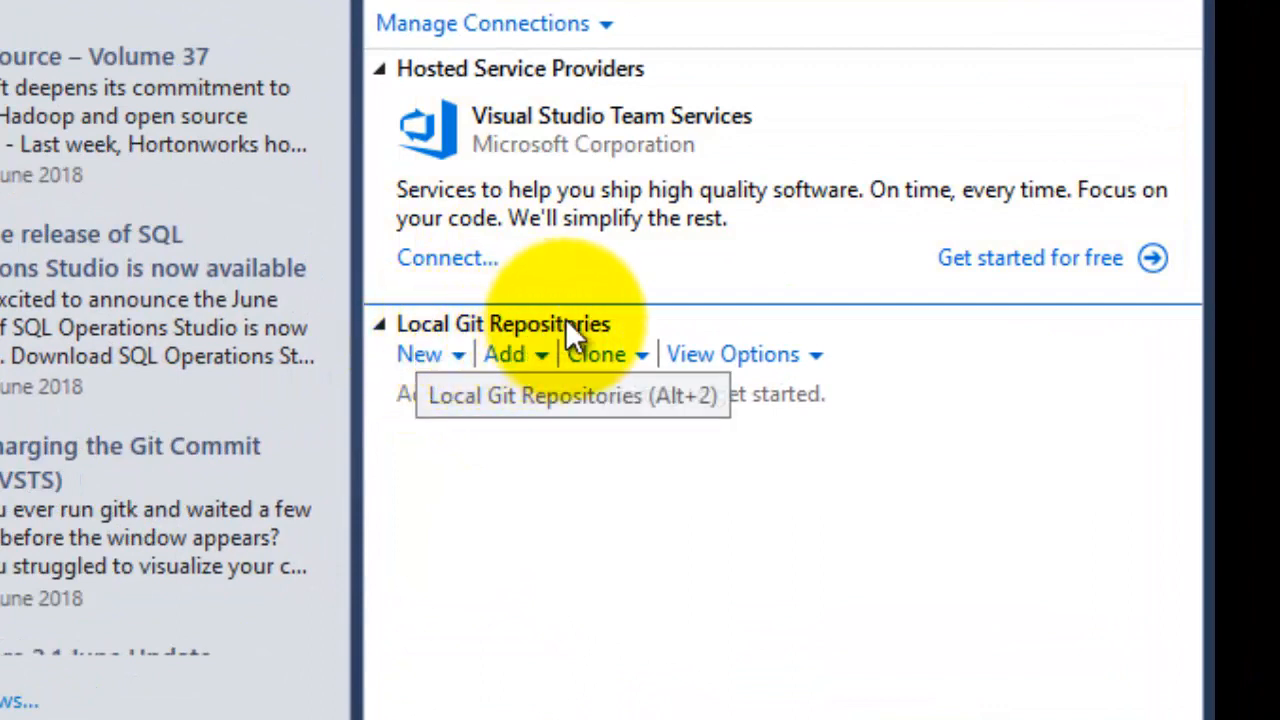
pyautogui.moveTo(710, 318)
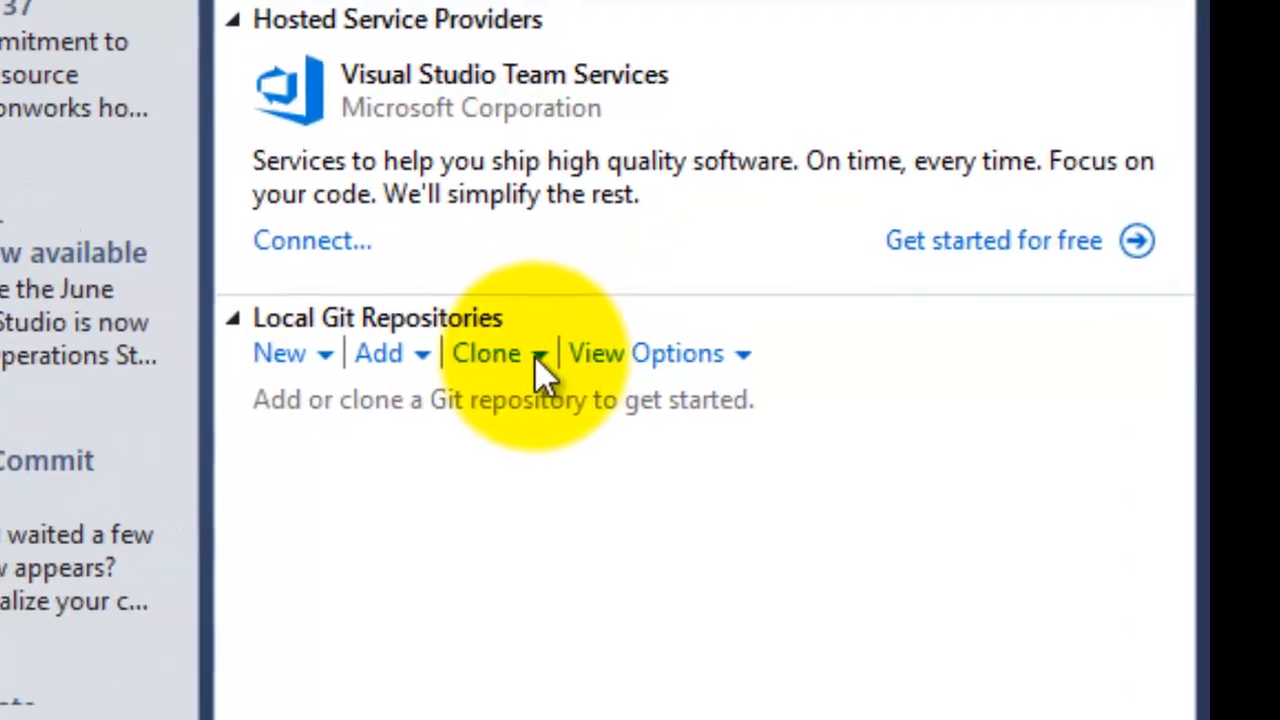
pyautogui.click(488, 352)
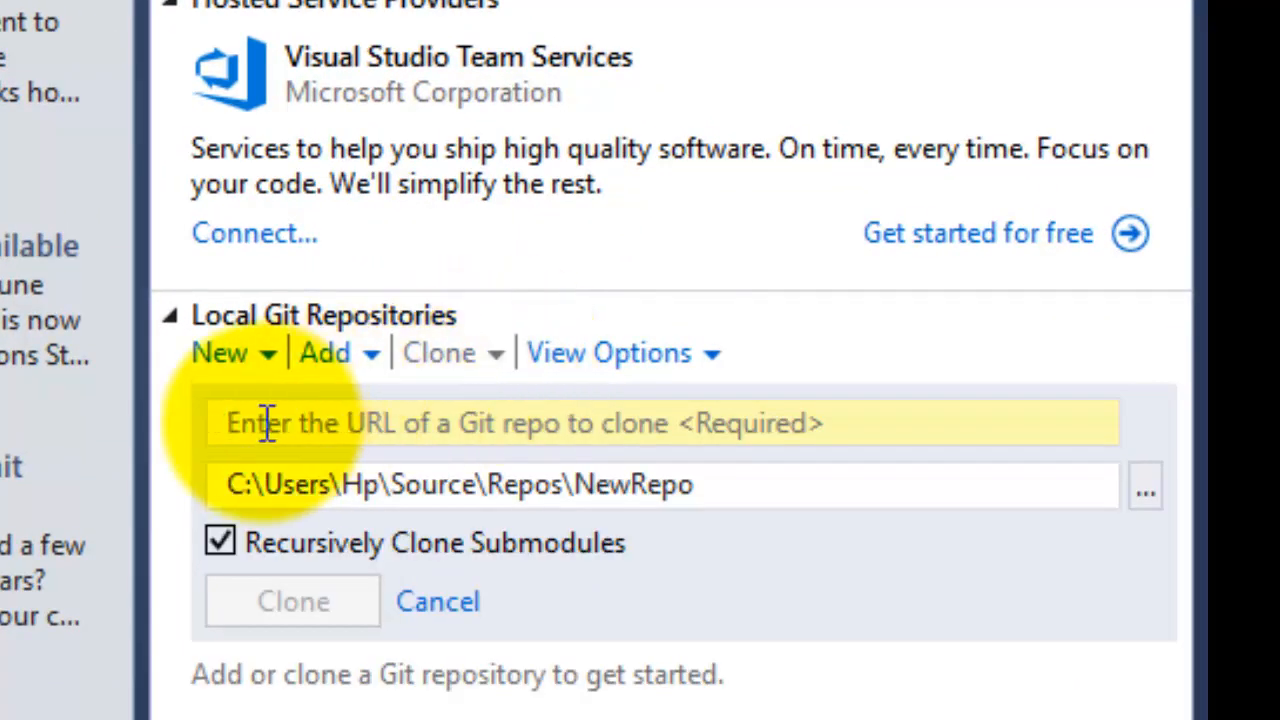
pyautogui.rightClick(260, 422)
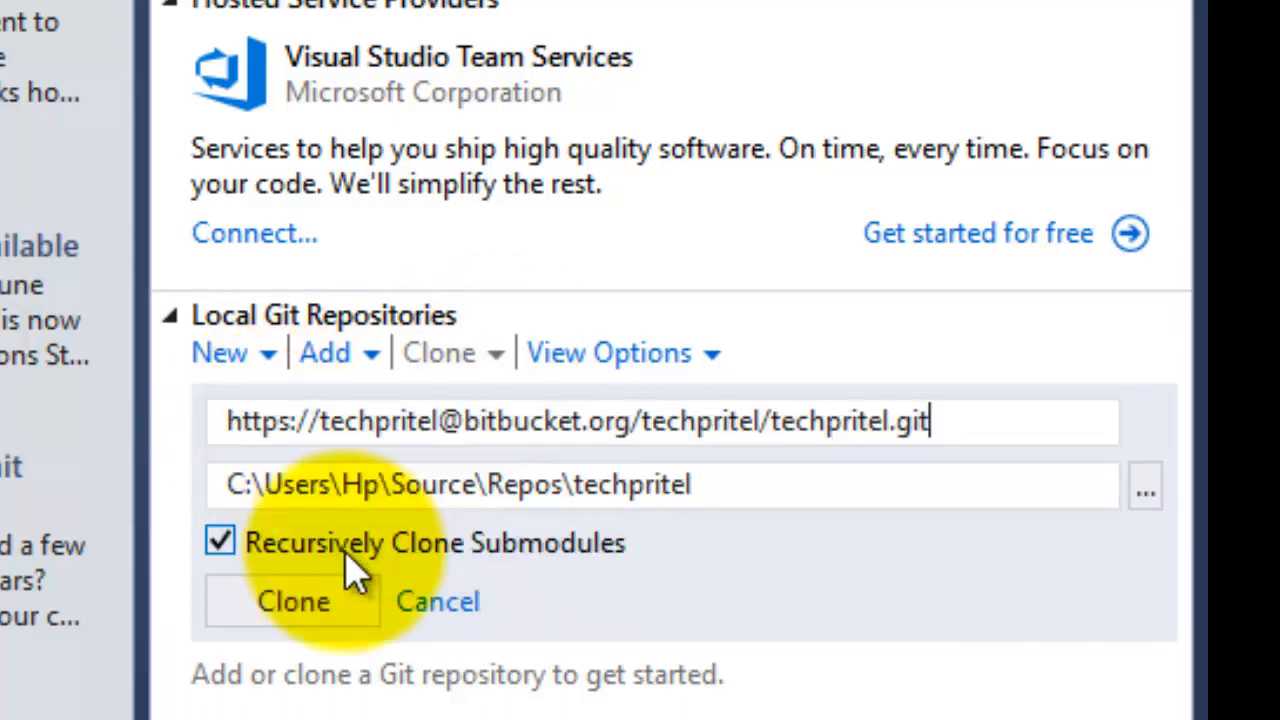
pyautogui.moveTo(660, 540)
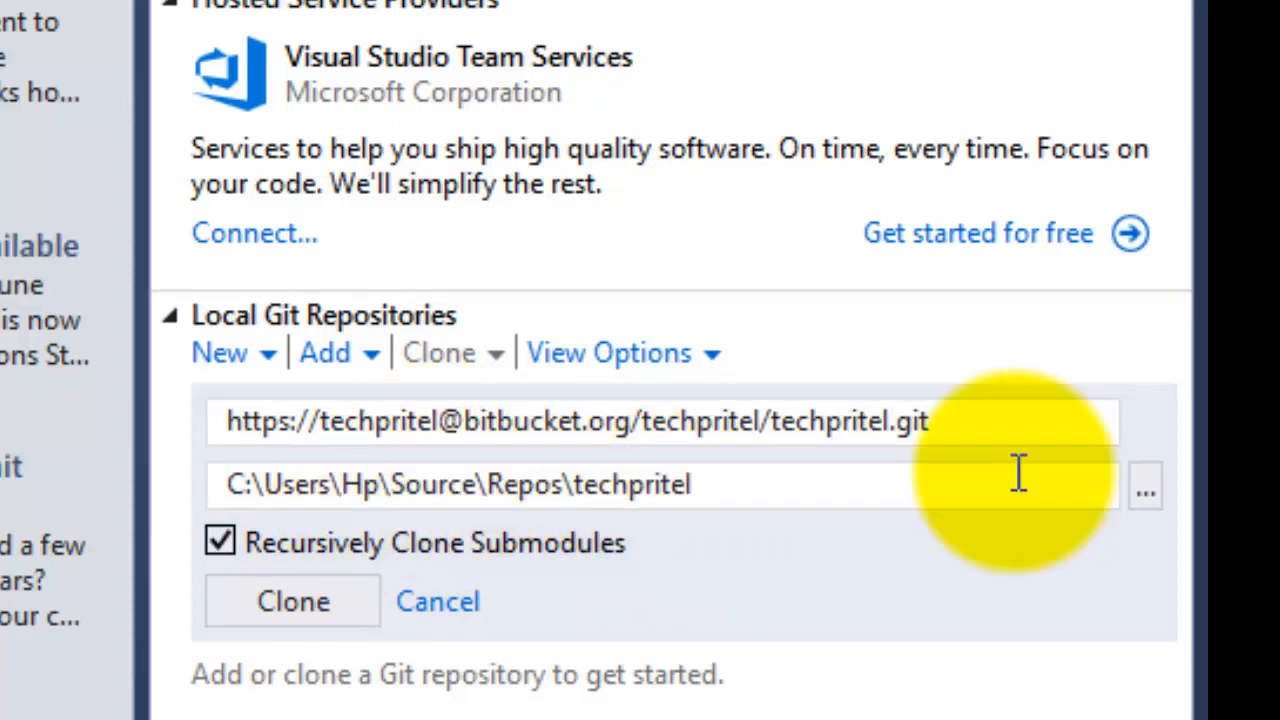
# - Select the default local path and bring up the destination folder browser
pyautogui.doubleClick(636, 484)
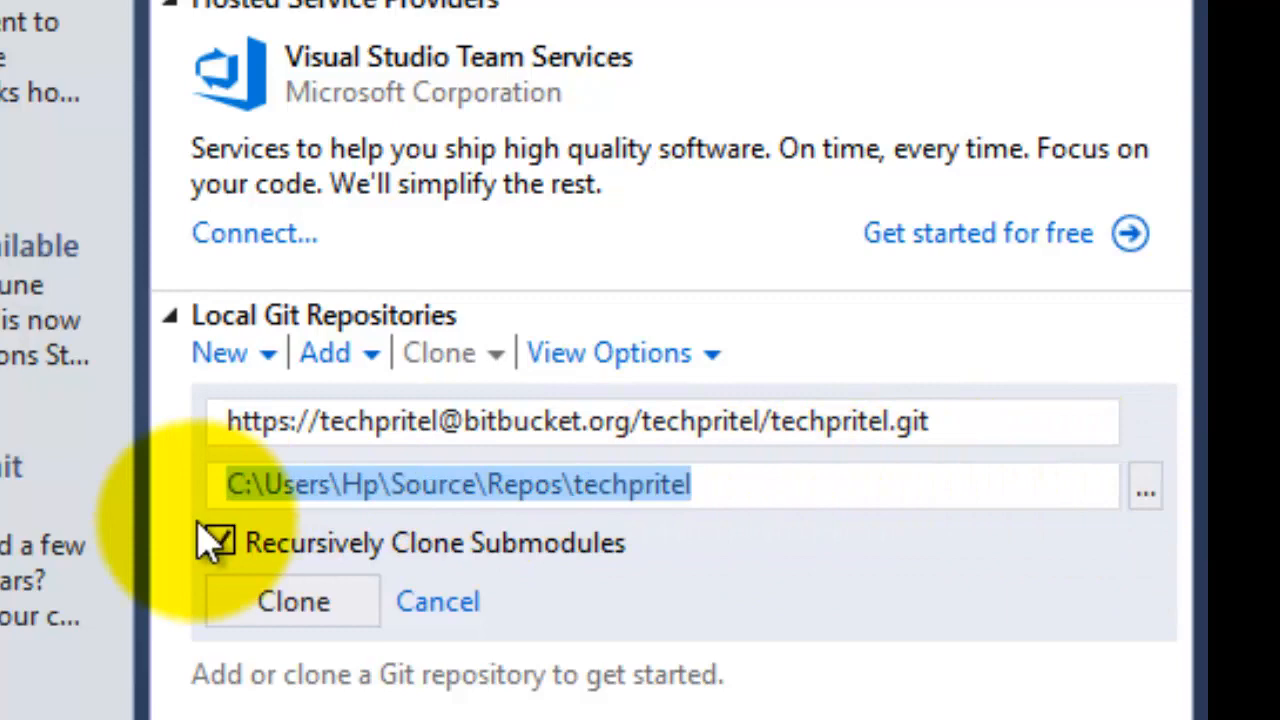
pyautogui.click(220, 542)
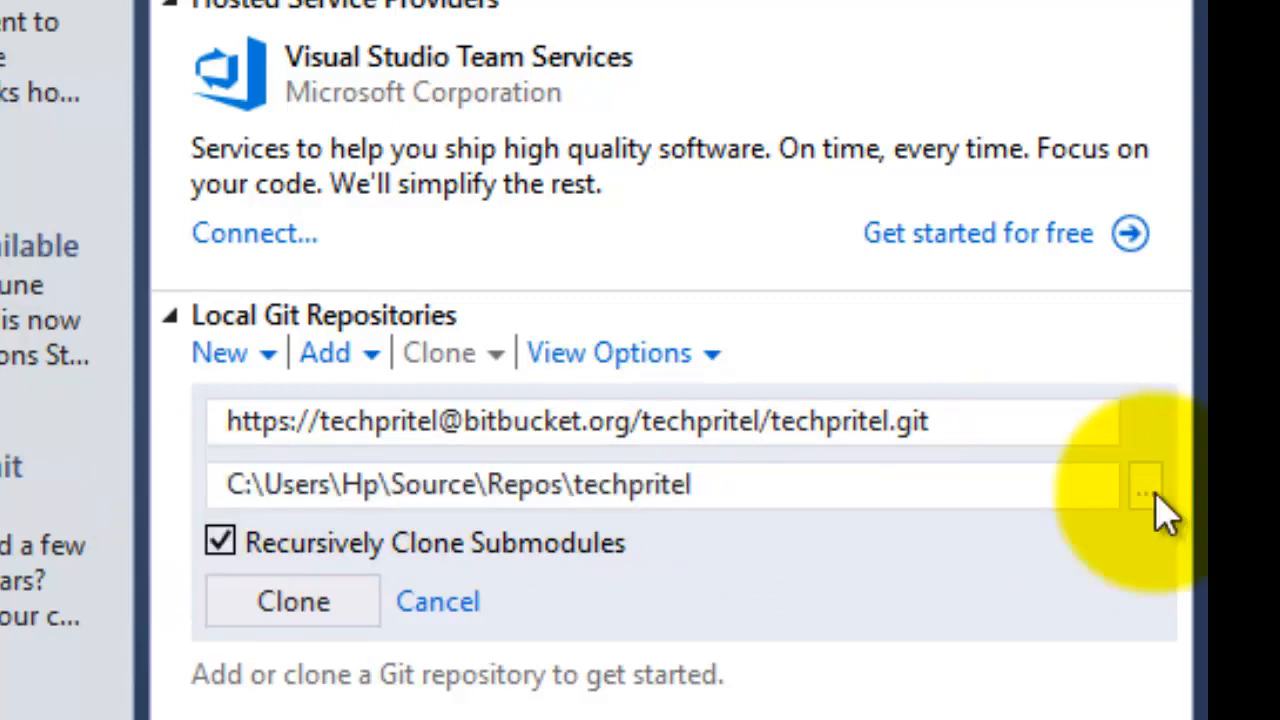
pyautogui.click(1144, 490)
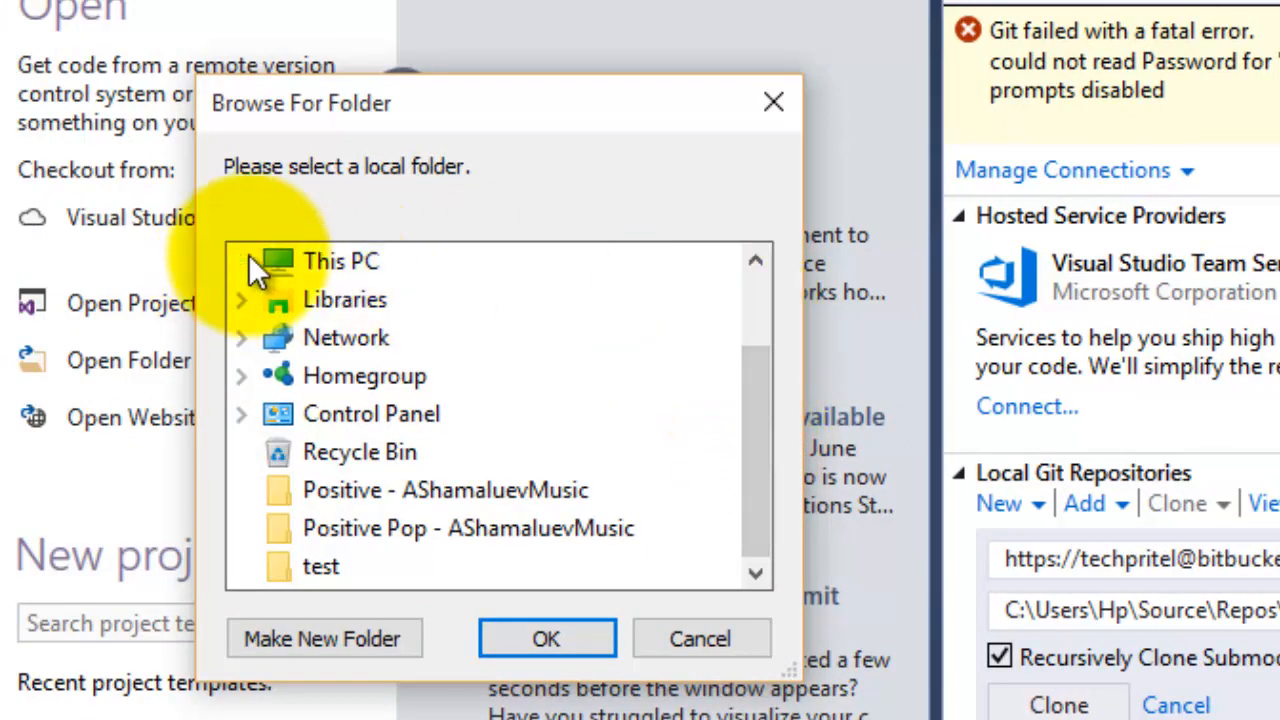
# - Create a new GitRepo folder on New Volume (F:) and confirm it as the destination
pyautogui.click(244, 260)
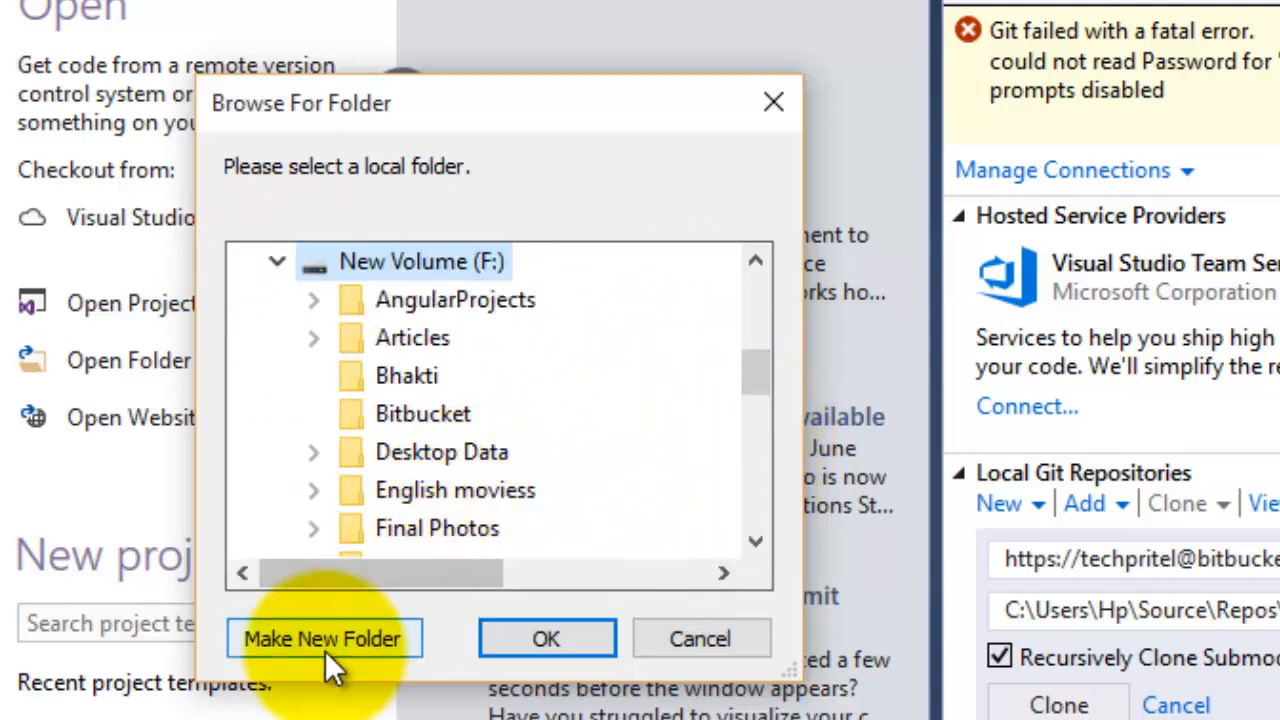
pyautogui.click(320, 636)
pyautogui.write('GitR')
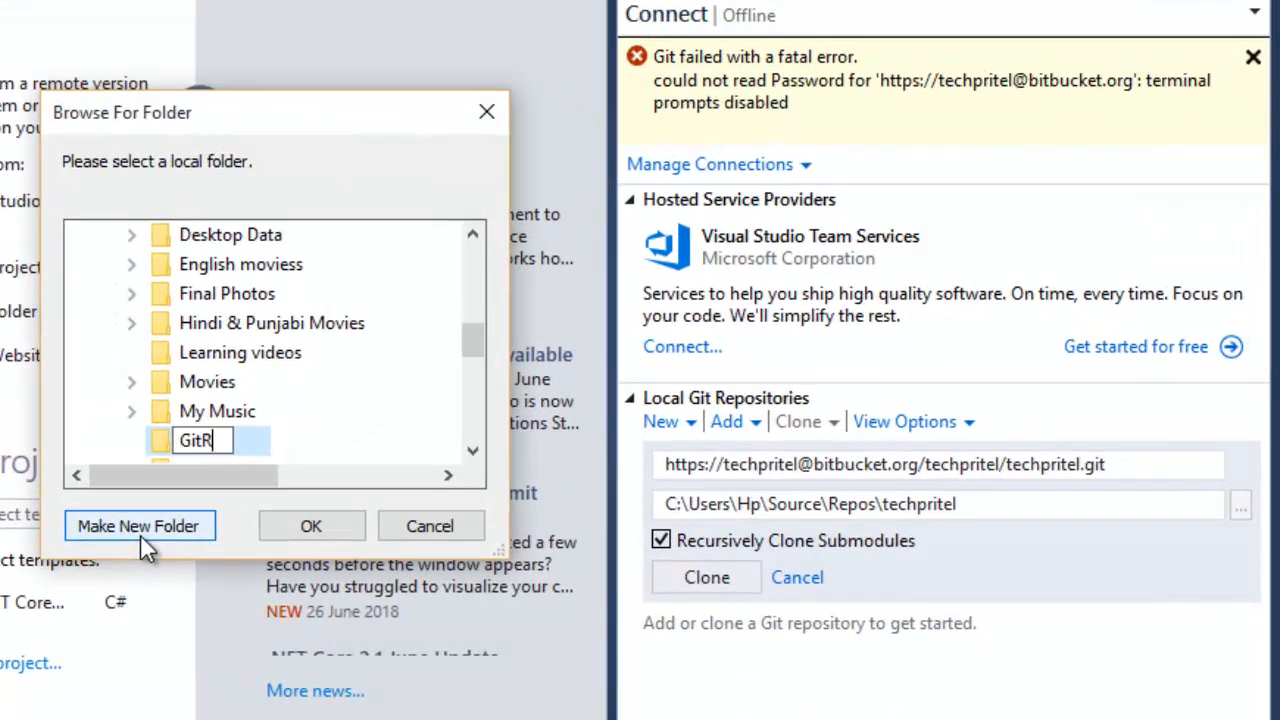
pyautogui.write('epo')
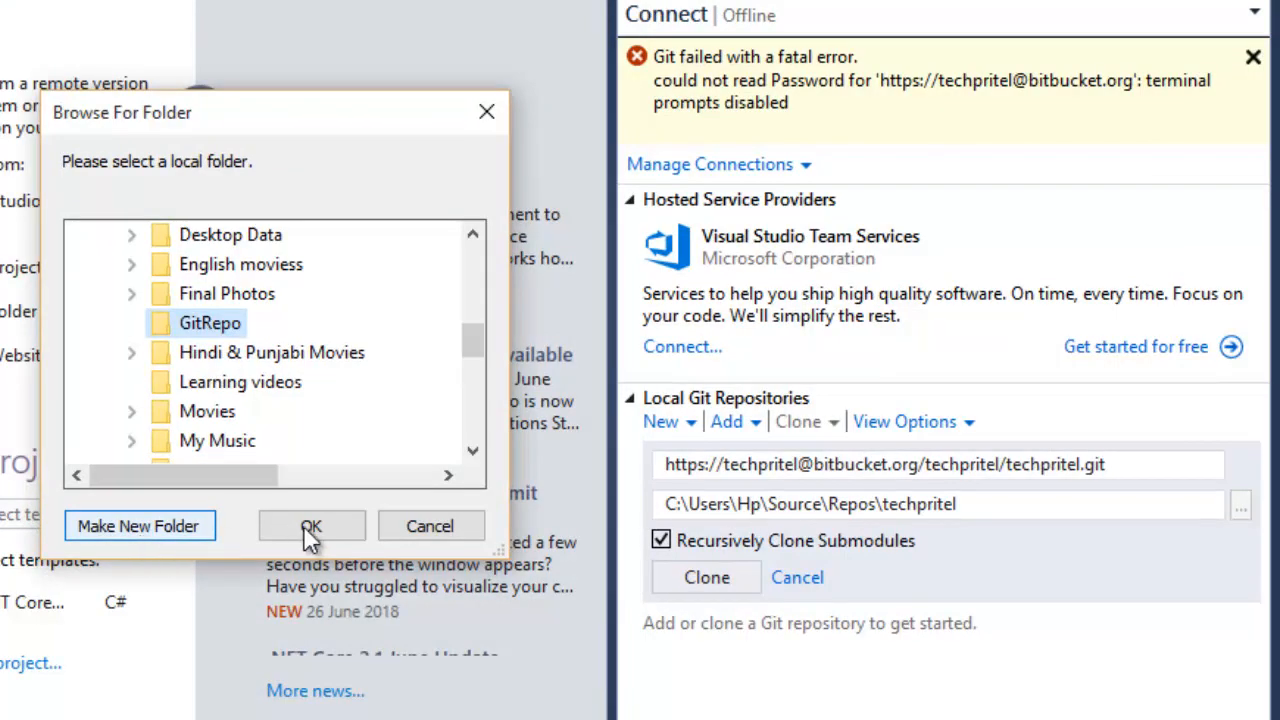
pyautogui.click(312, 526)
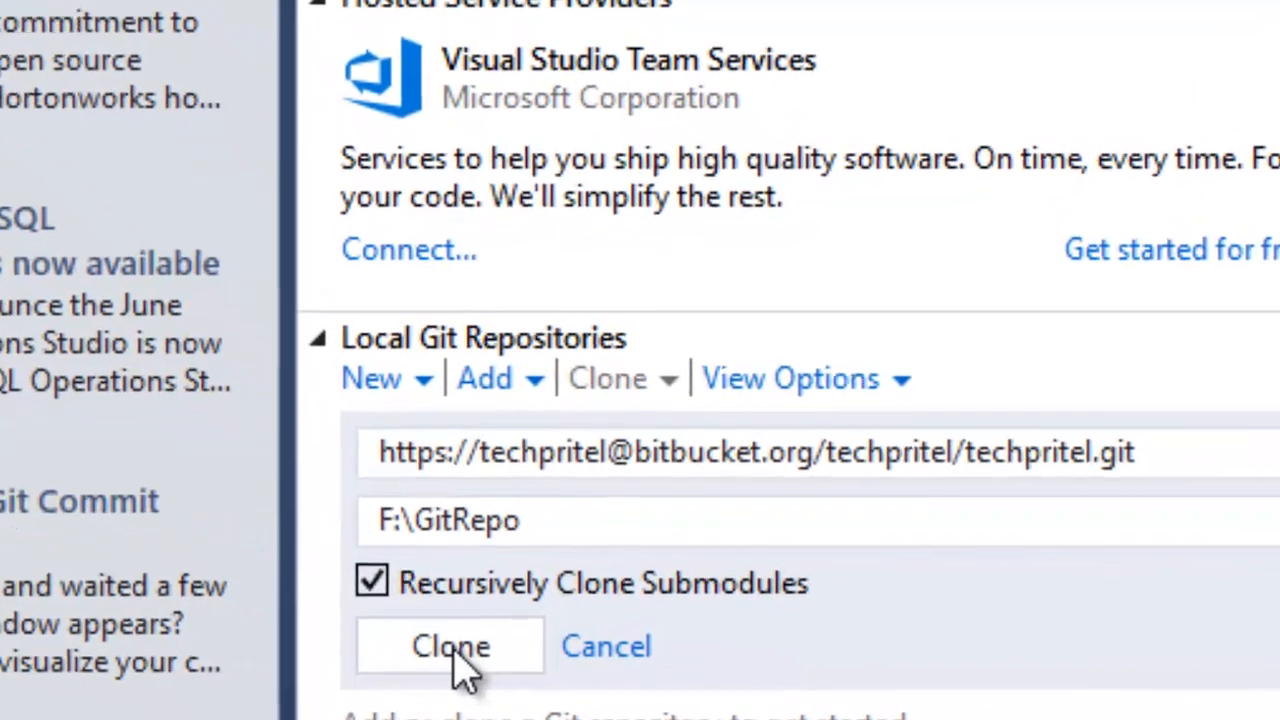
# - Start cloning the repository into F:\GitRepo
pyautogui.click(450, 644)
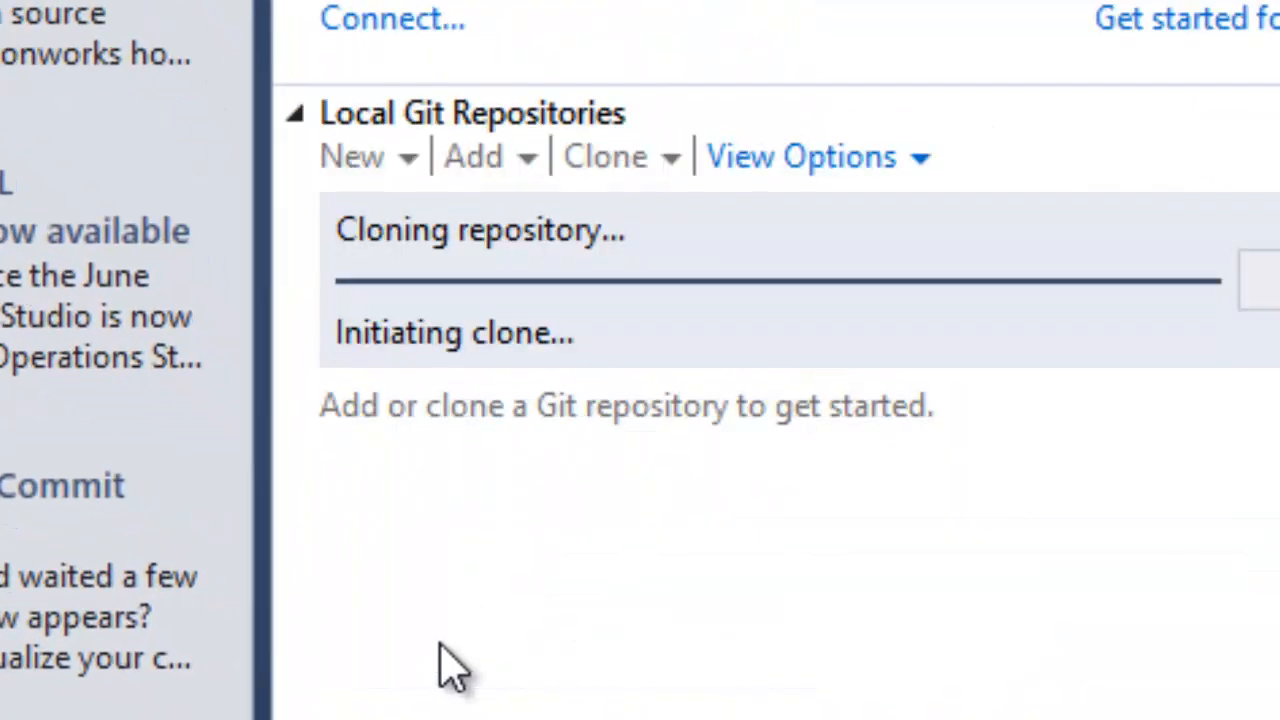
pyautogui.moveTo(472, 318)
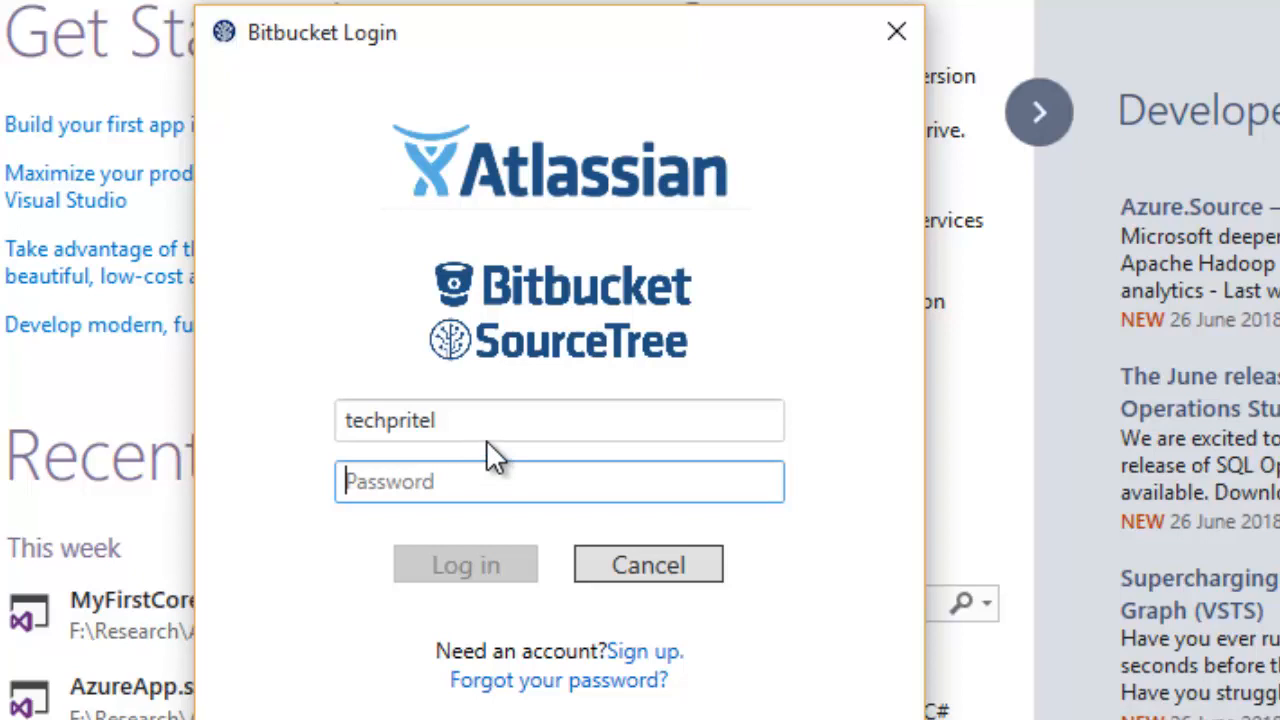
# - Enter the Bitbucket account email (ending hotmail.com) in the clone's login prompt
pyautogui.click(508, 422)
pyautogui.write('@')
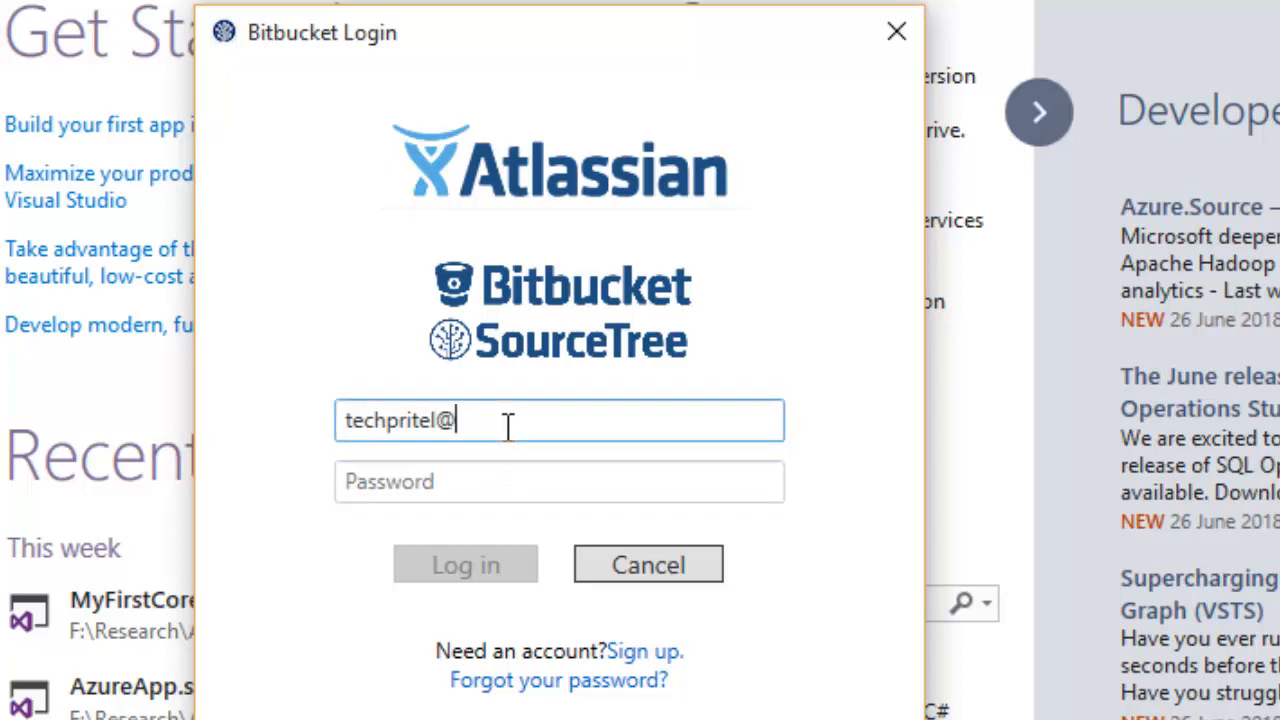
pyautogui.write('hotm')
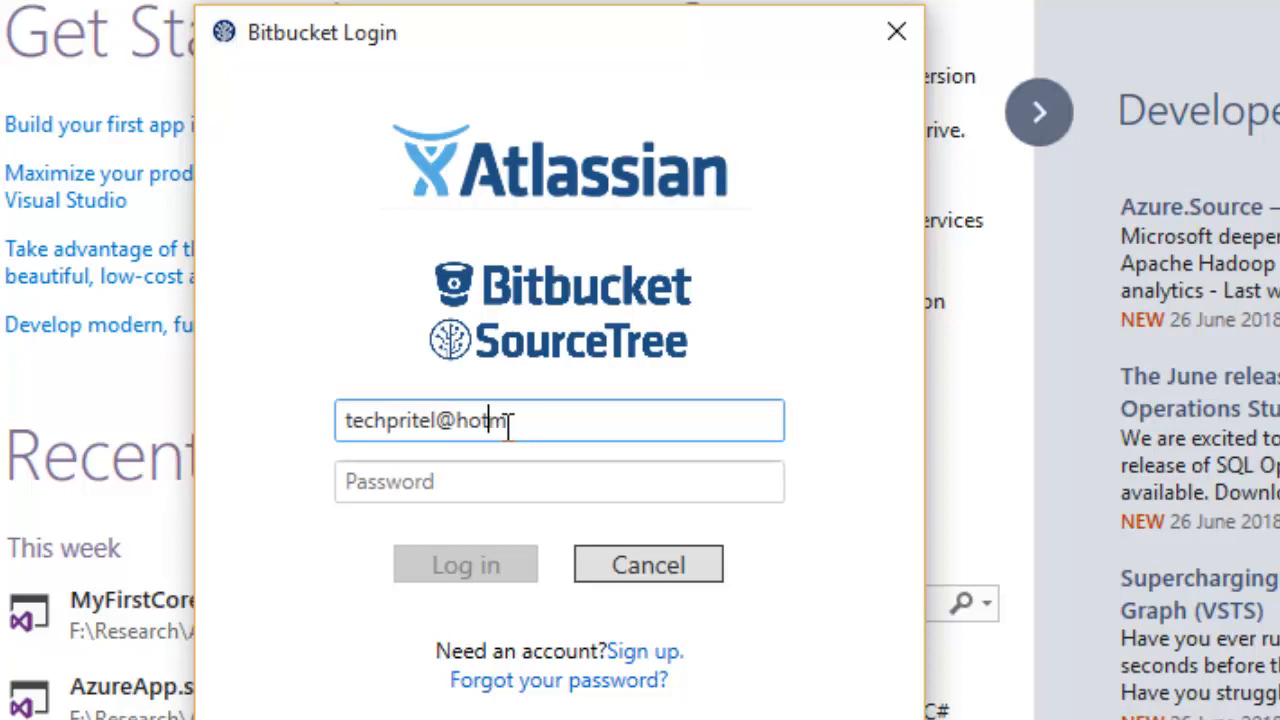
pyautogui.write('ail.com')
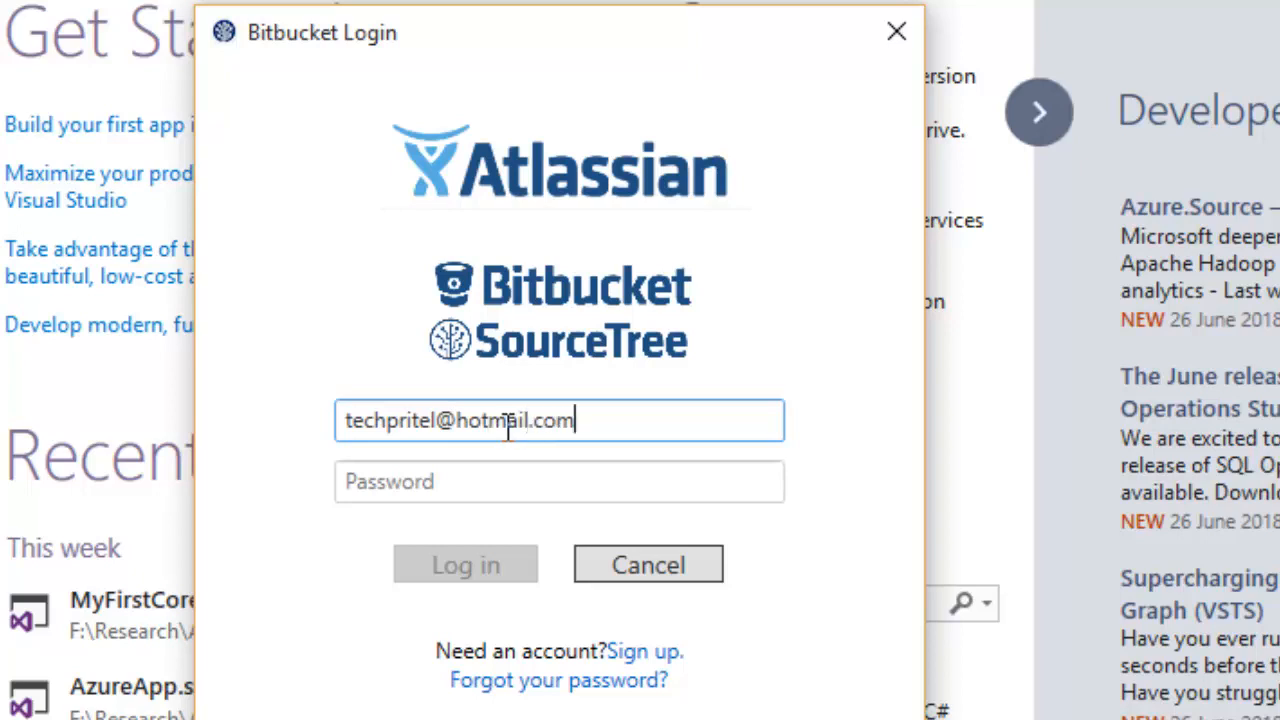